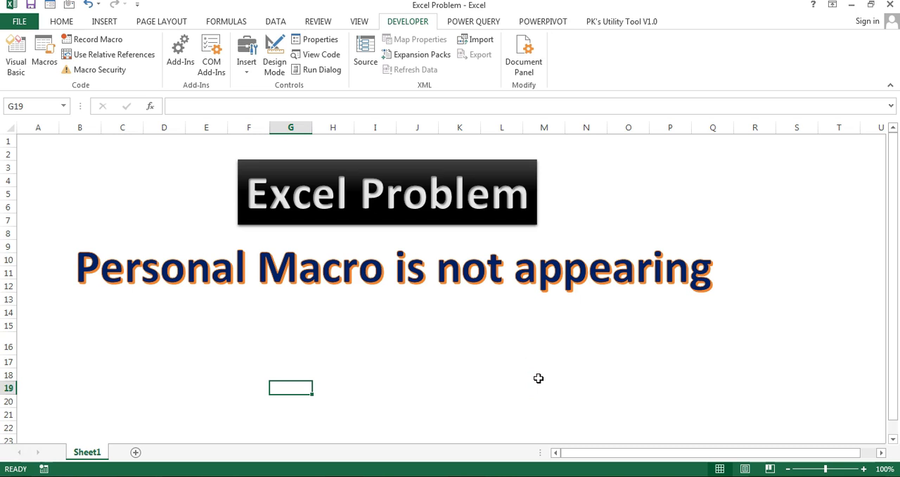
{"action": "mouse_move", "coordinate": [389, 148]}
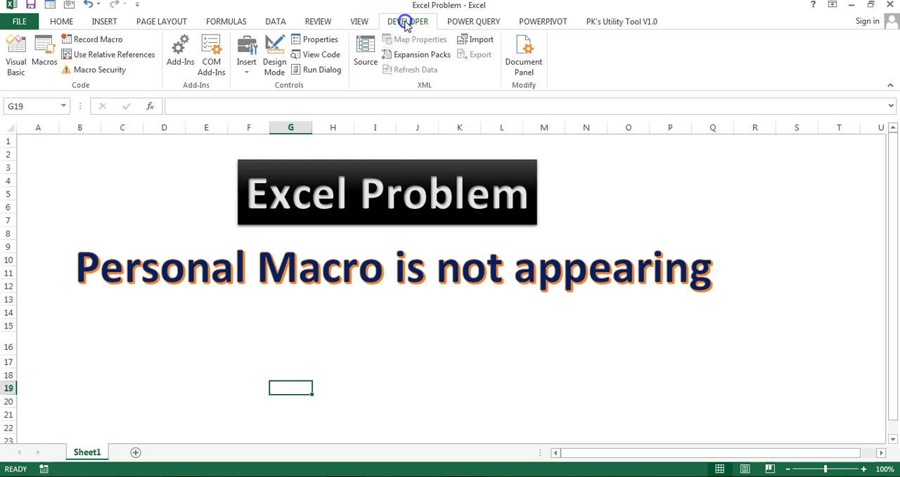
Attempt to record a new macro stored in the Personal Macro Workbook
{"action": "left_click", "coordinate": [295, 54]}
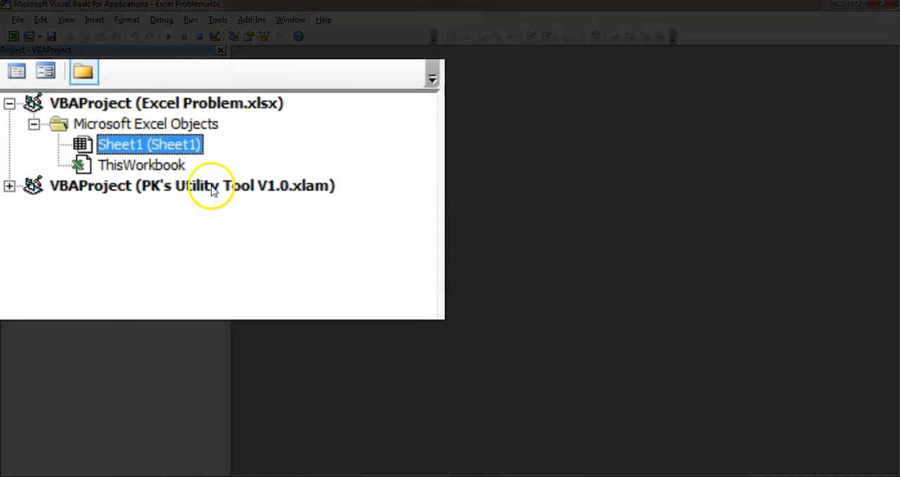
{"action": "mouse_move", "coordinate": [112, 186]}
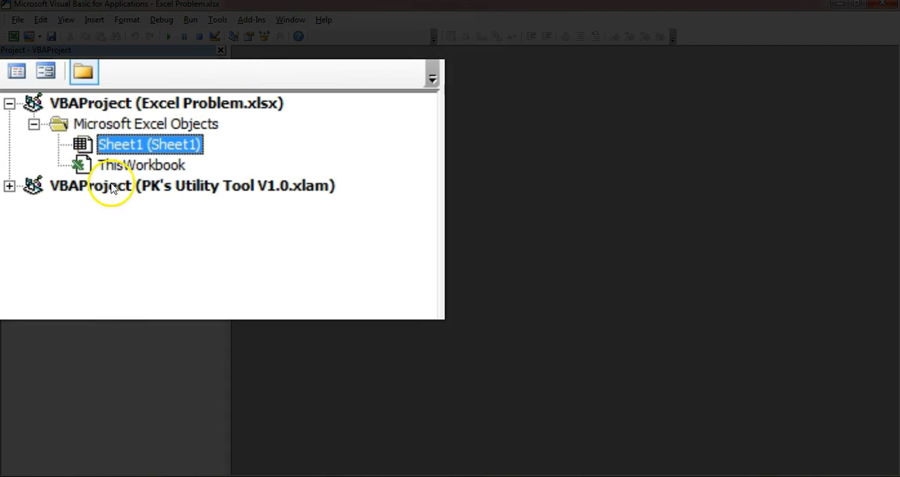
{"action": "mouse_move", "coordinate": [380, 208]}
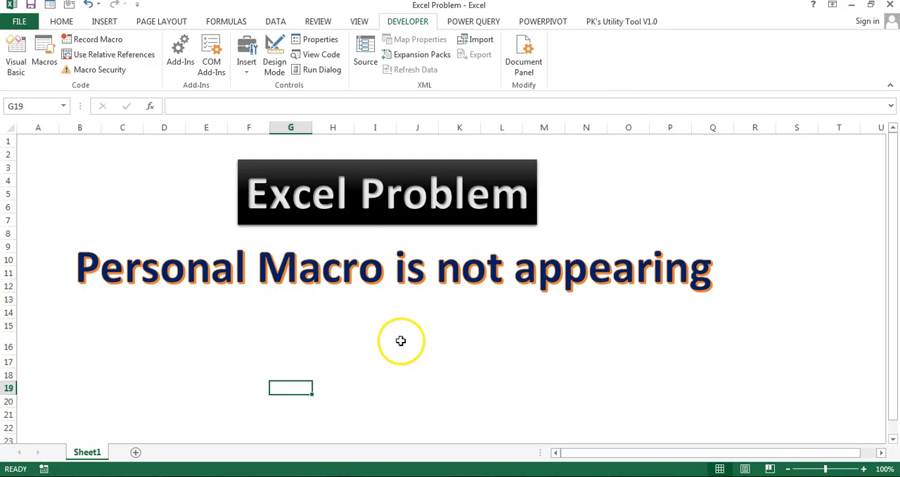
{"action": "left_click", "coordinate": [416, 346]}
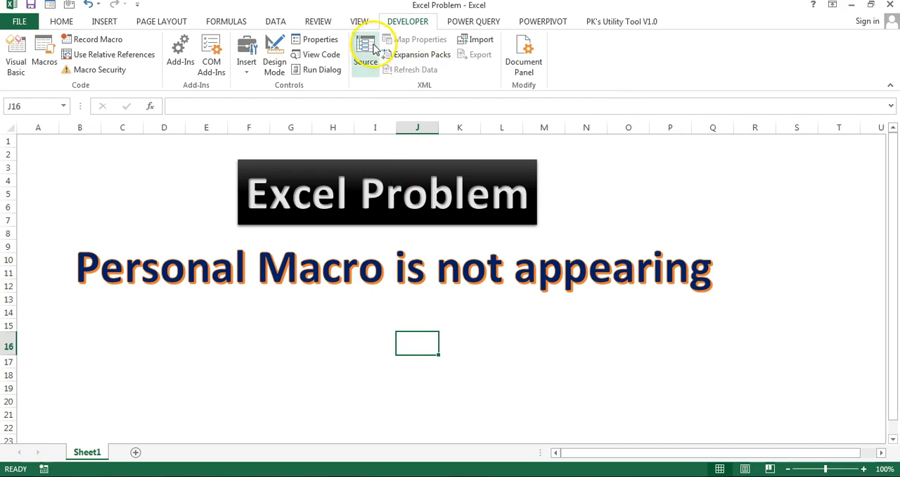
{"action": "left_click", "coordinate": [360, 21]}
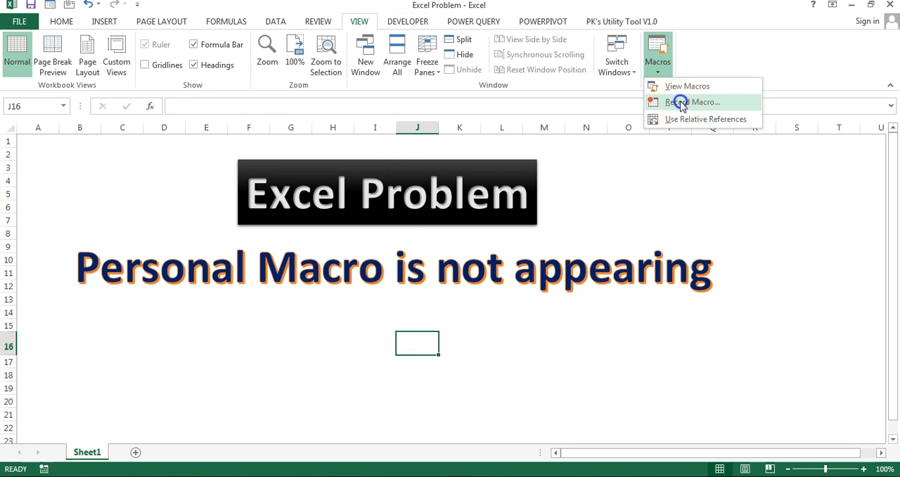
{"action": "left_click", "coordinate": [695, 101]}
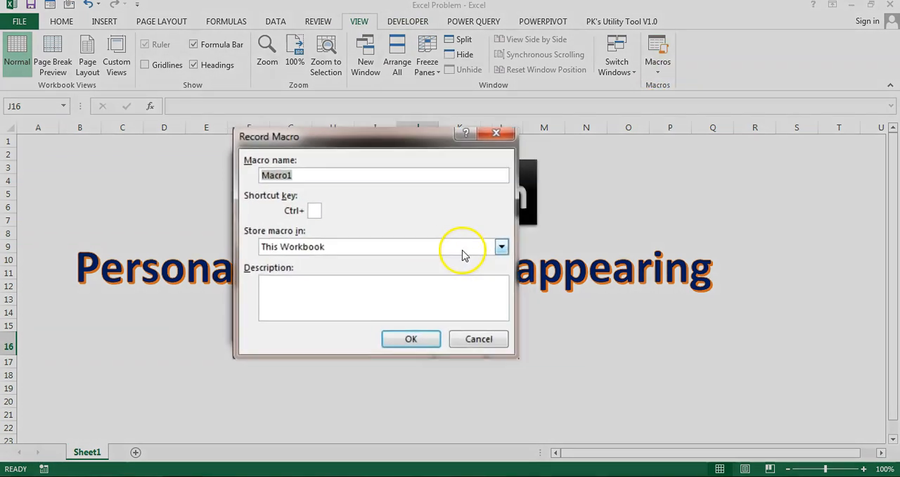
{"action": "left_click", "coordinate": [500, 246]}
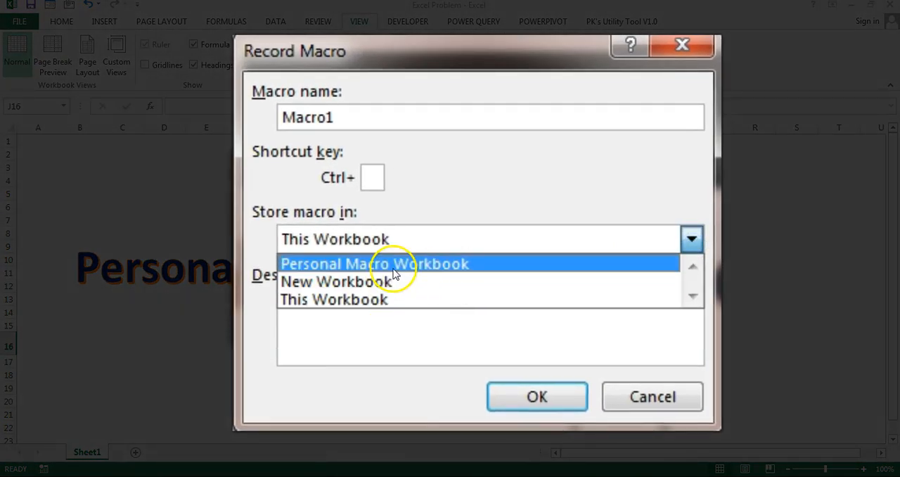
{"action": "left_click", "coordinate": [374, 263]}
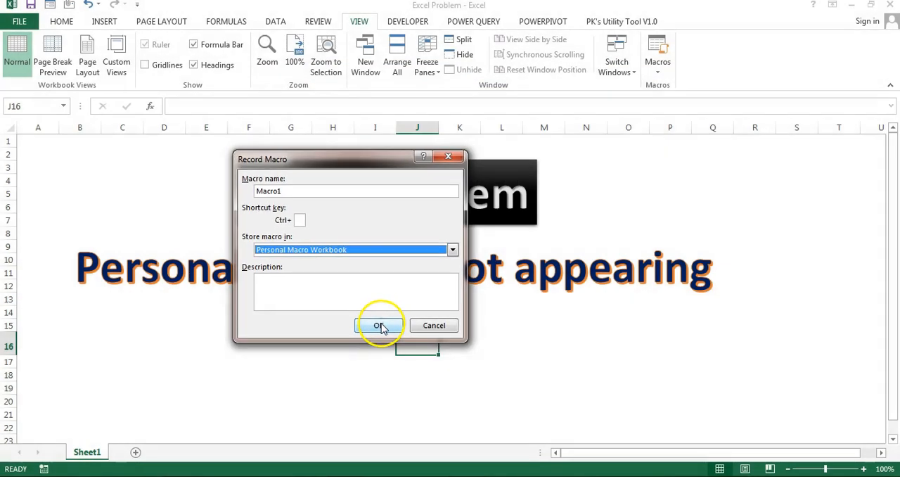
{"action": "left_click", "coordinate": [380, 325]}
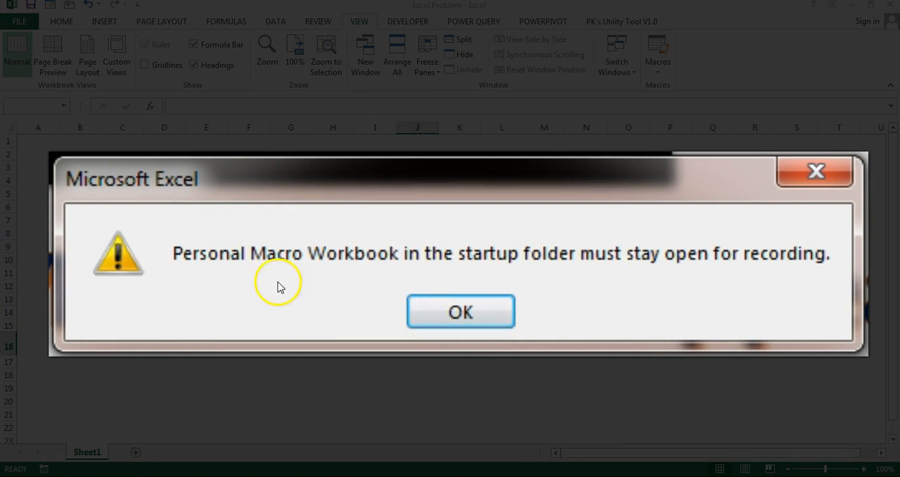
{"action": "mouse_move", "coordinate": [422, 266]}
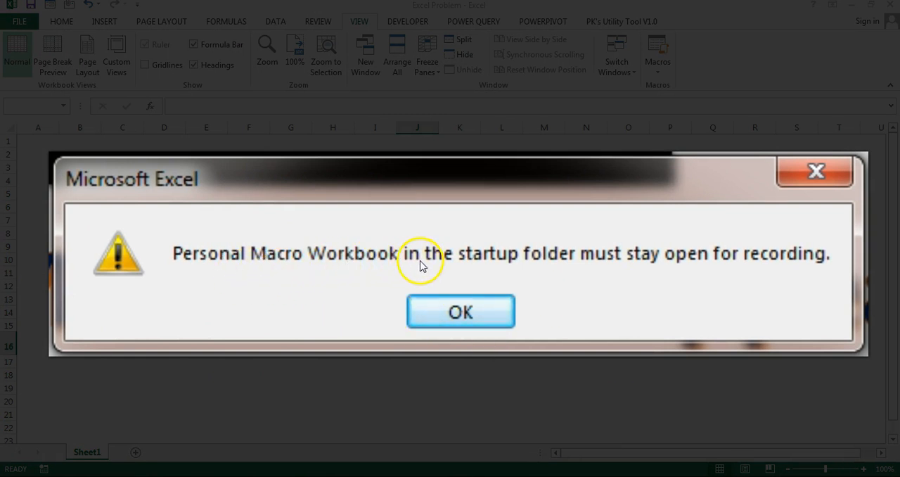
{"action": "mouse_move", "coordinate": [621, 266]}
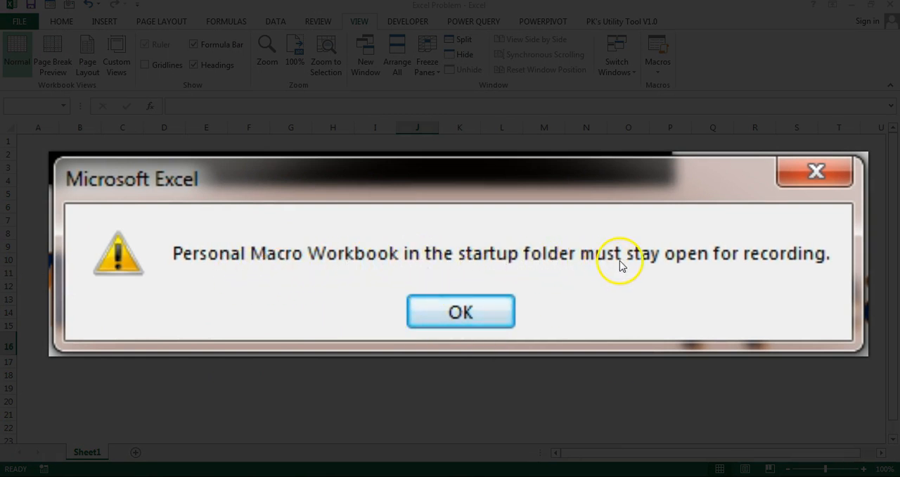
{"action": "mouse_move", "coordinate": [813, 265]}
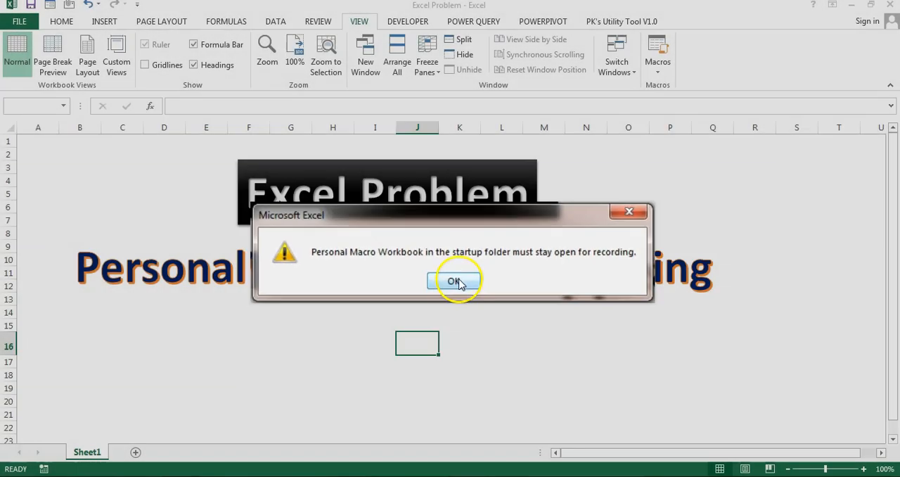
Dismiss the startup-folder and unable-to-record errors, then show PERSONAL's full path in the XLSTART folder
{"action": "left_click", "coordinate": [453, 282]}
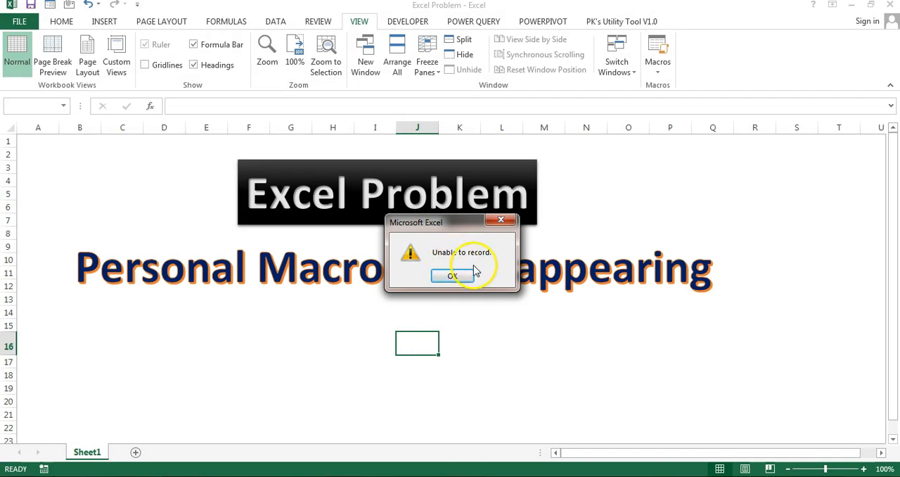
{"action": "left_click", "coordinate": [452, 276]}
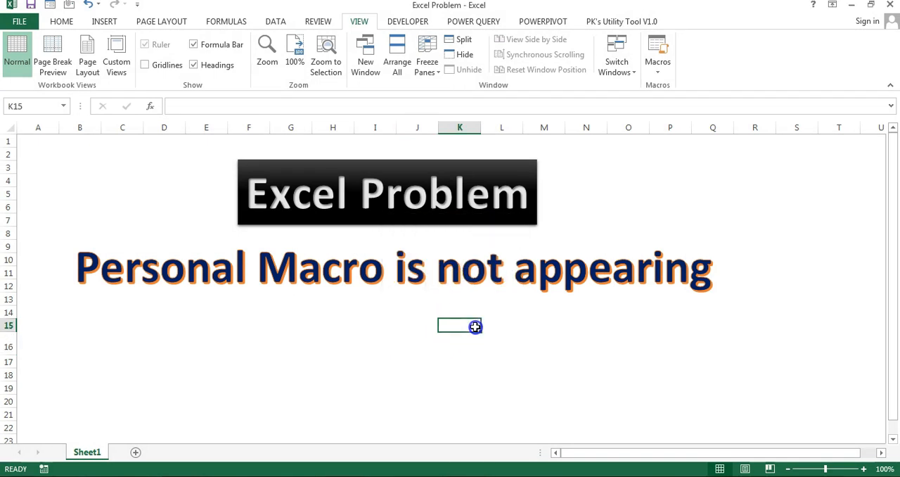
{"action": "mouse_move", "coordinate": [478, 337]}
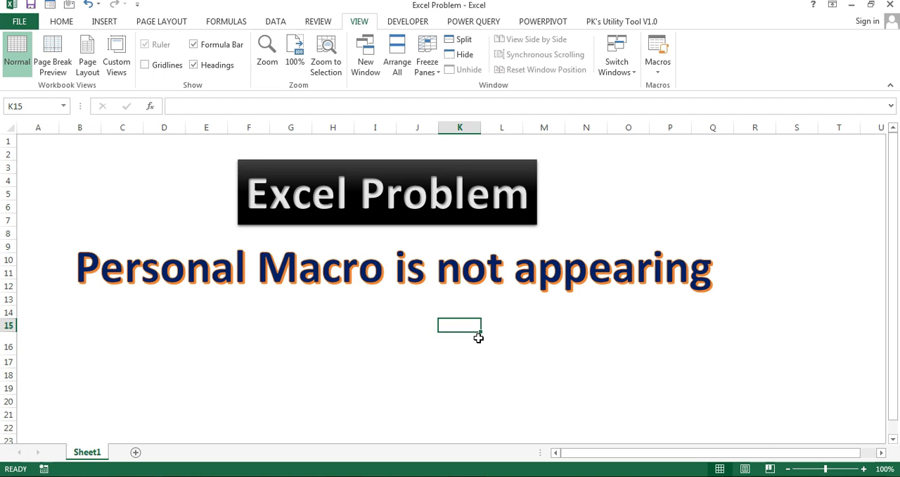
{"action": "mouse_move", "coordinate": [523, 346]}
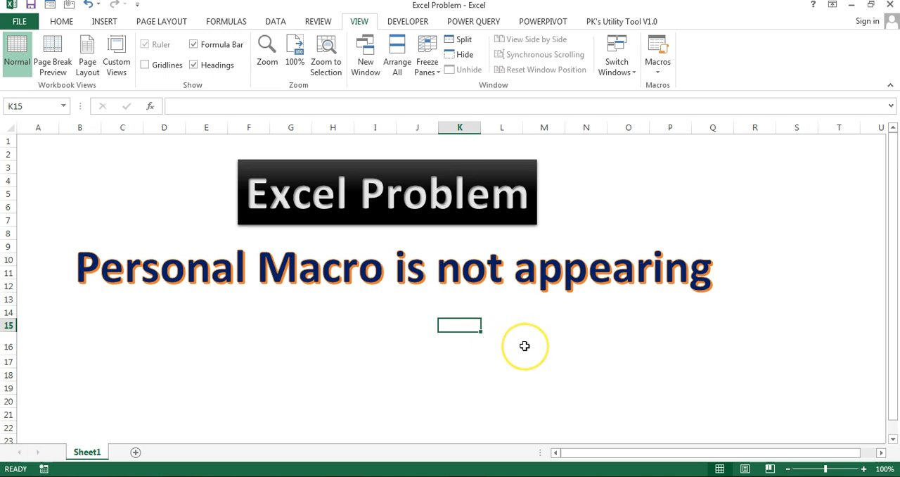
{"action": "mouse_move", "coordinate": [496, 339]}
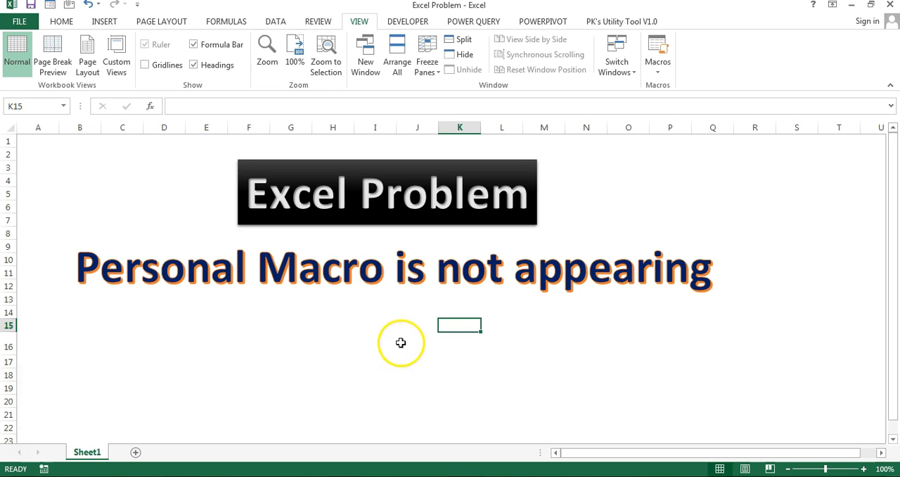
{"action": "left_click", "coordinate": [374, 343]}
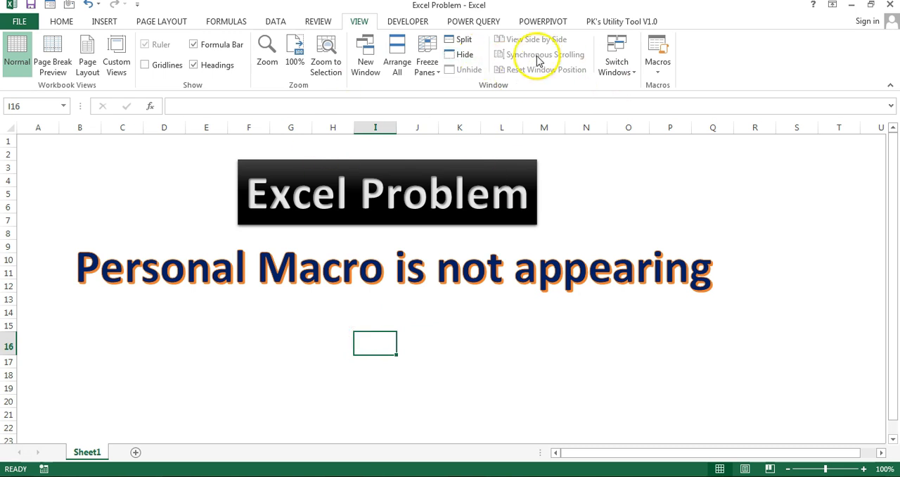
{"action": "mouse_move", "coordinate": [485, 310]}
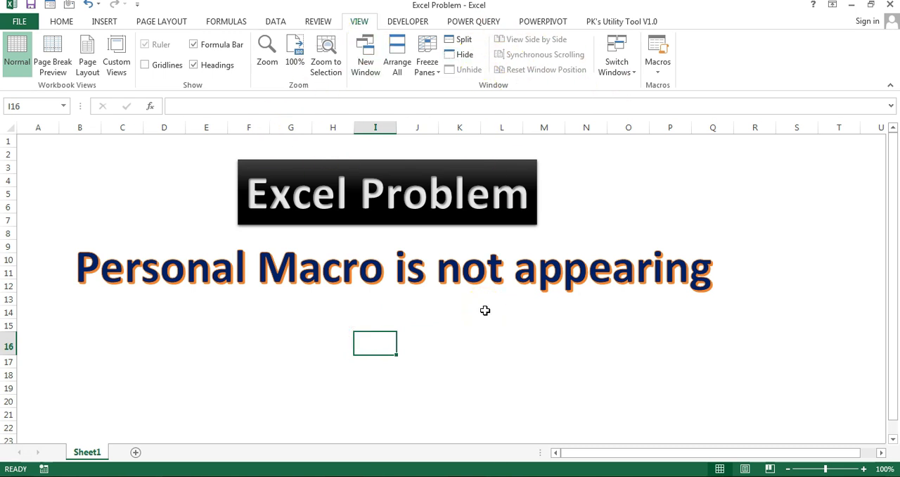
{"action": "mouse_move", "coordinate": [295, 351]}
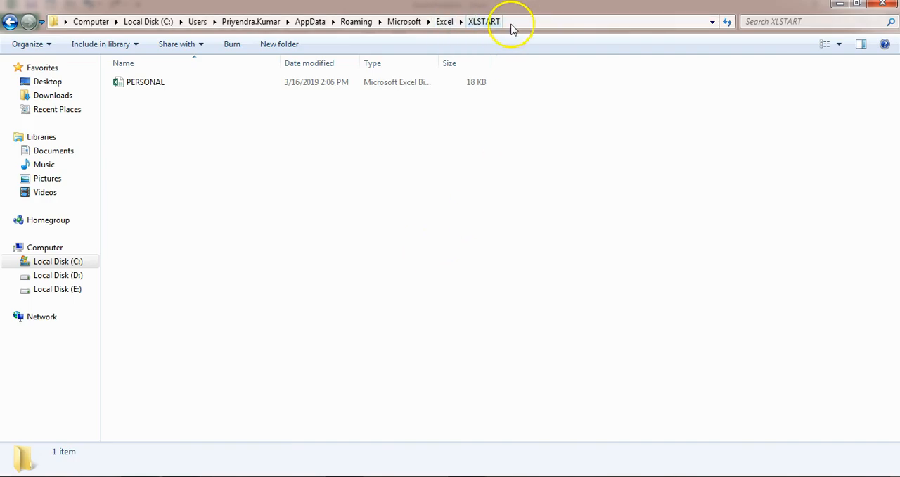
{"action": "left_click", "coordinate": [147, 82]}
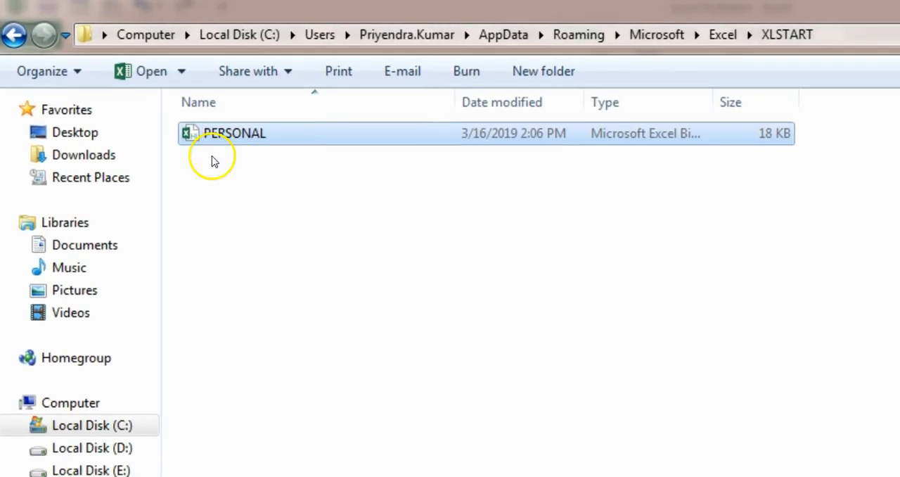
{"action": "left_click", "coordinate": [303, 35]}
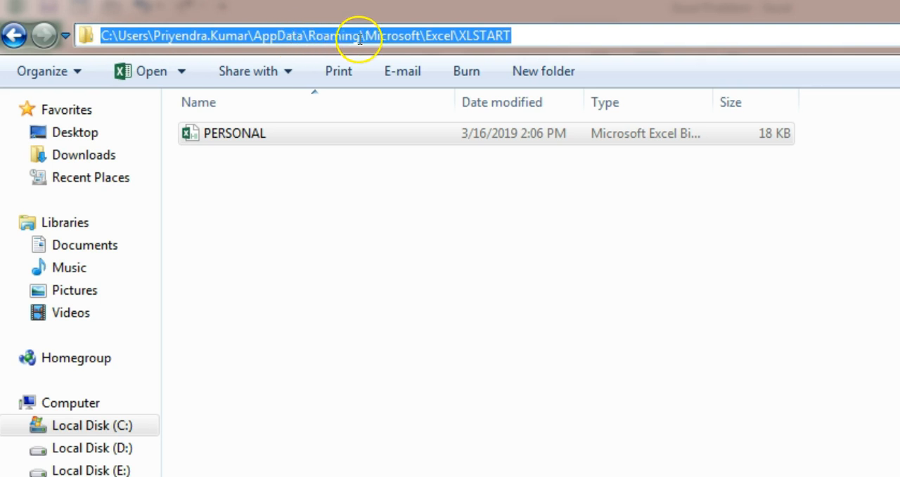
{"action": "mouse_move", "coordinate": [467, 37]}
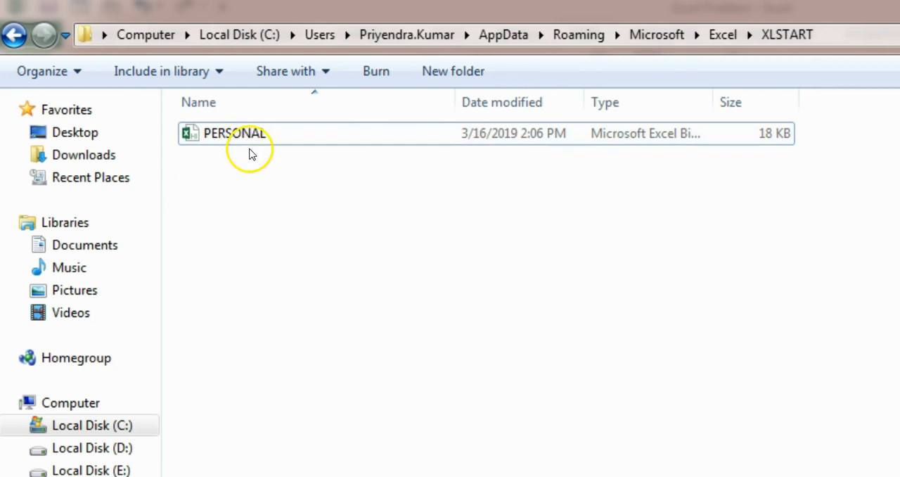
{"action": "mouse_move", "coordinate": [380, 189]}
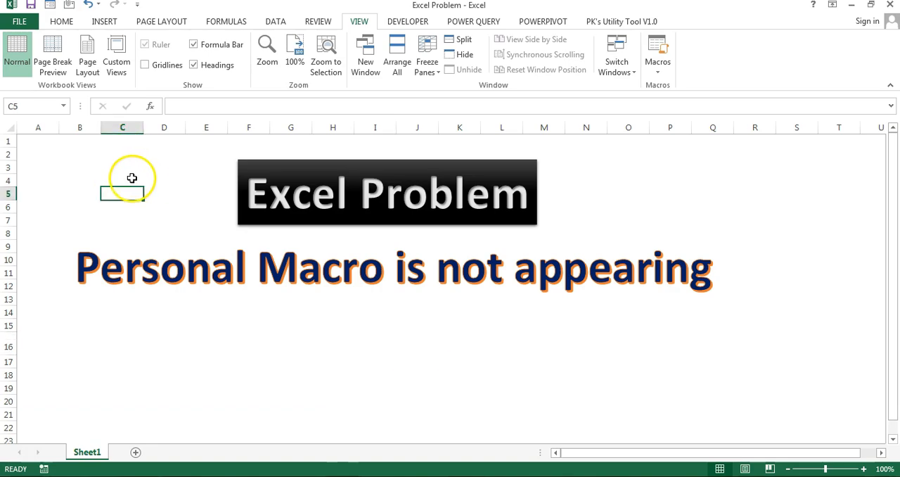
{"action": "mouse_move", "coordinate": [20, 21]}
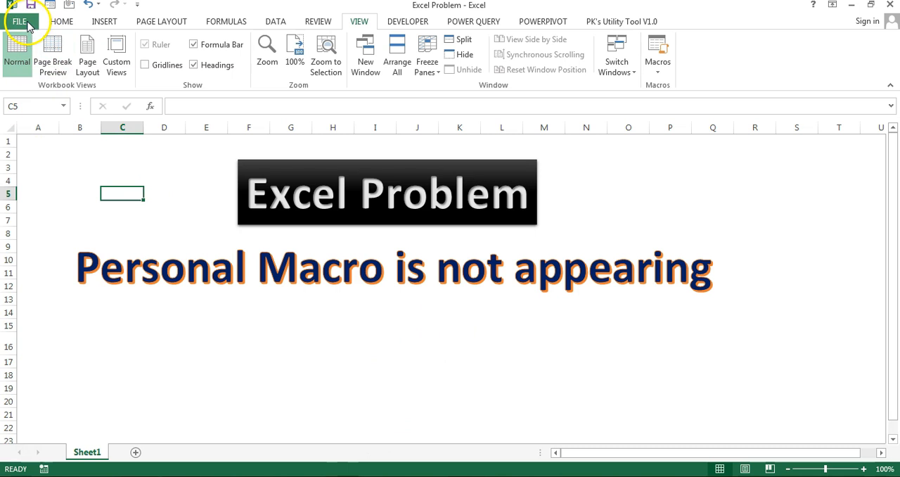
Reach Excel Options via File, close it, and reopen it with Alt+T+O
{"action": "left_click", "coordinate": [19, 20]}
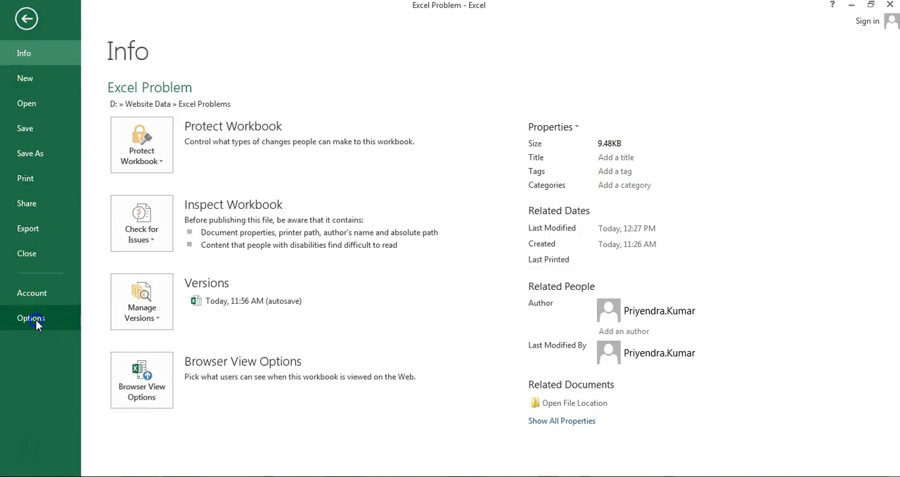
{"action": "left_click", "coordinate": [31, 318]}
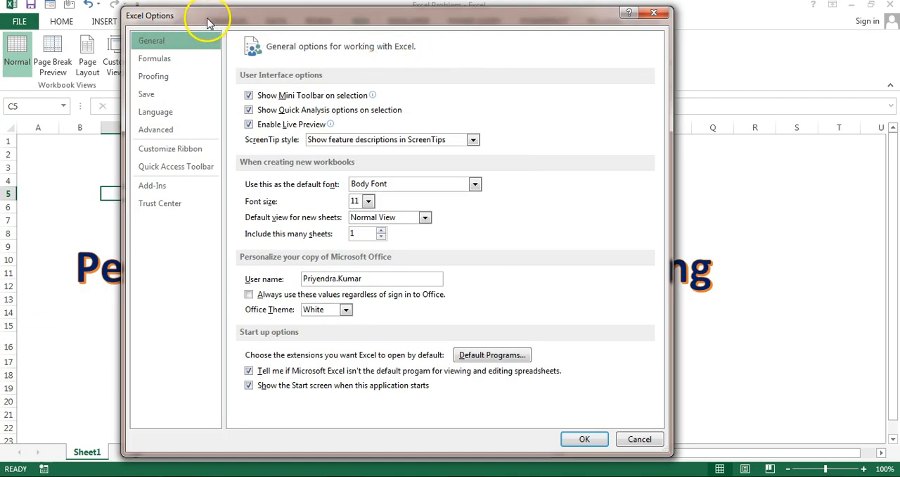
{"action": "left_click", "coordinate": [639, 439]}
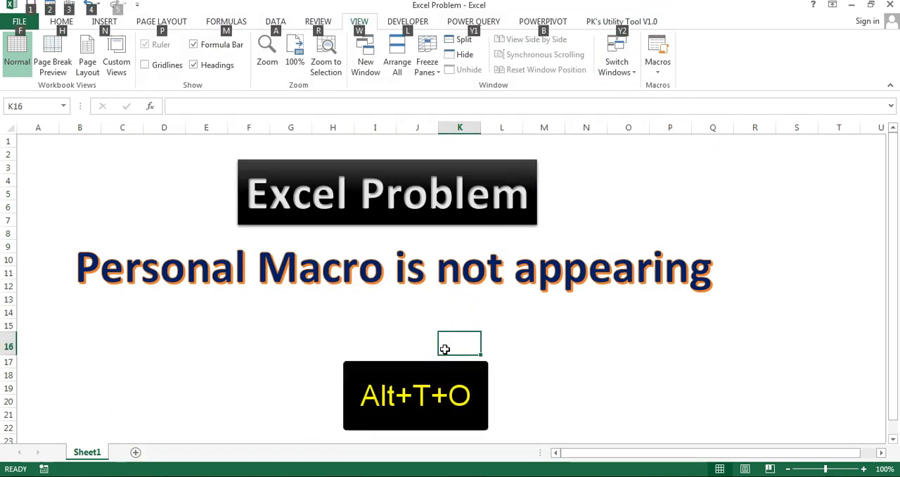
{"action": "key", "text": "alt+t+o"}
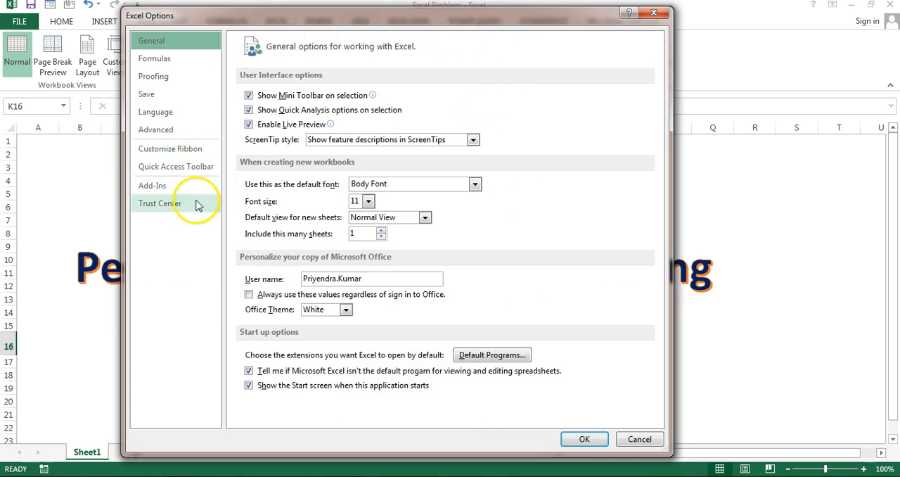
In Add-ins, set Manage to Disabled Items and go to that list
{"action": "left_click", "coordinate": [152, 185]}
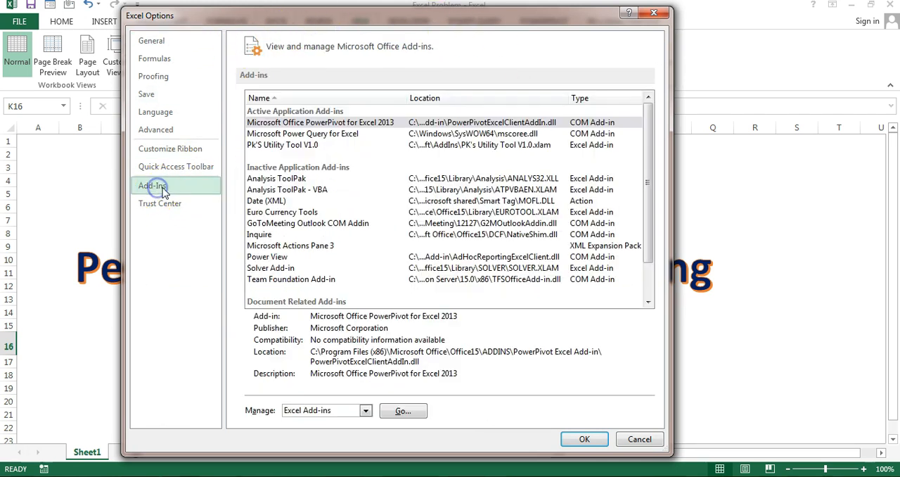
{"action": "mouse_move", "coordinate": [256, 419]}
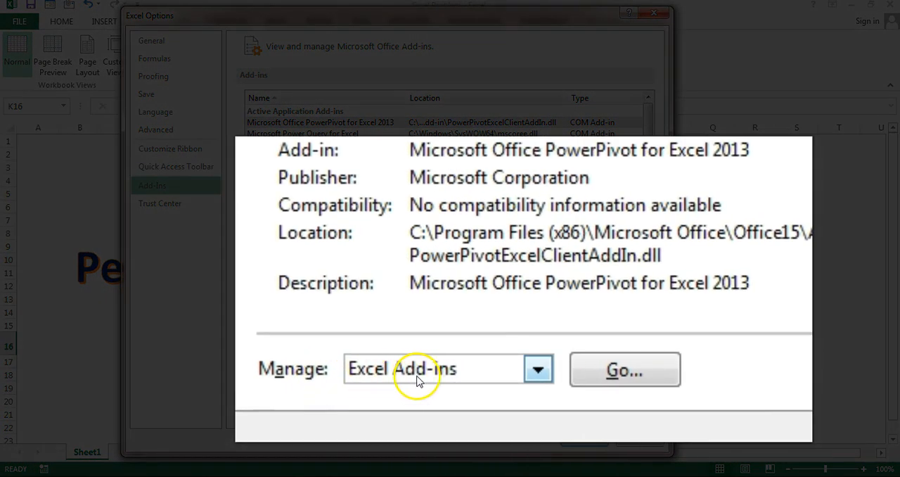
{"action": "left_click", "coordinate": [538, 368]}
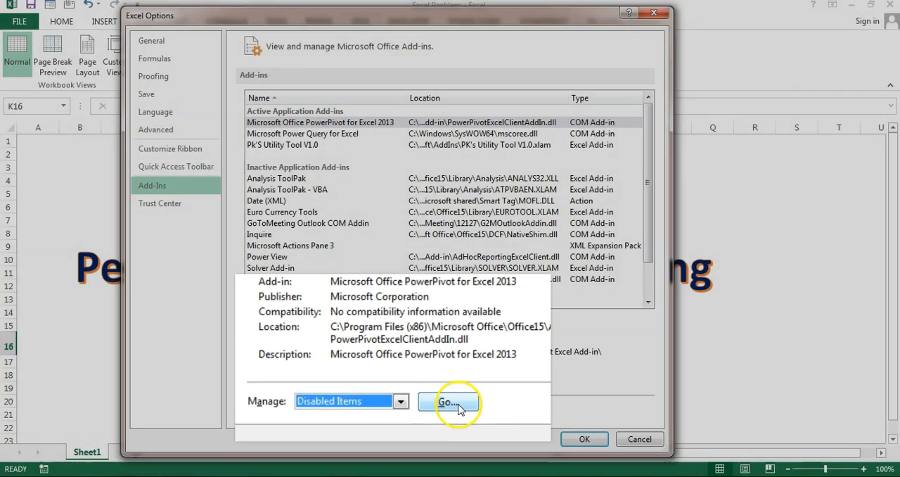
{"action": "left_click", "coordinate": [448, 401]}
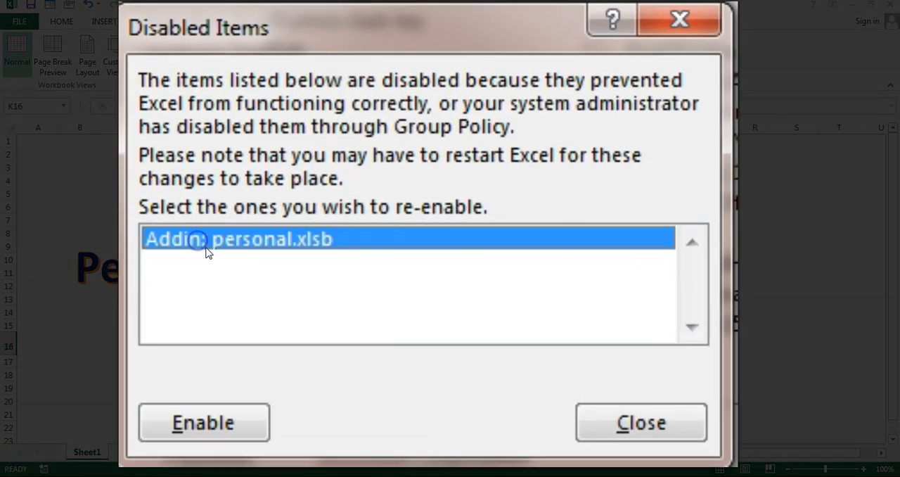
{"action": "mouse_move", "coordinate": [336, 252]}
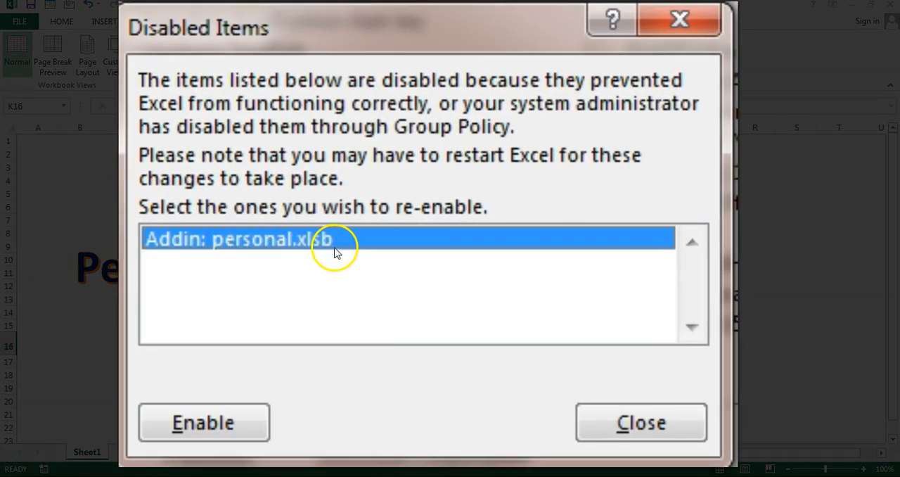
{"action": "mouse_move", "coordinate": [313, 236]}
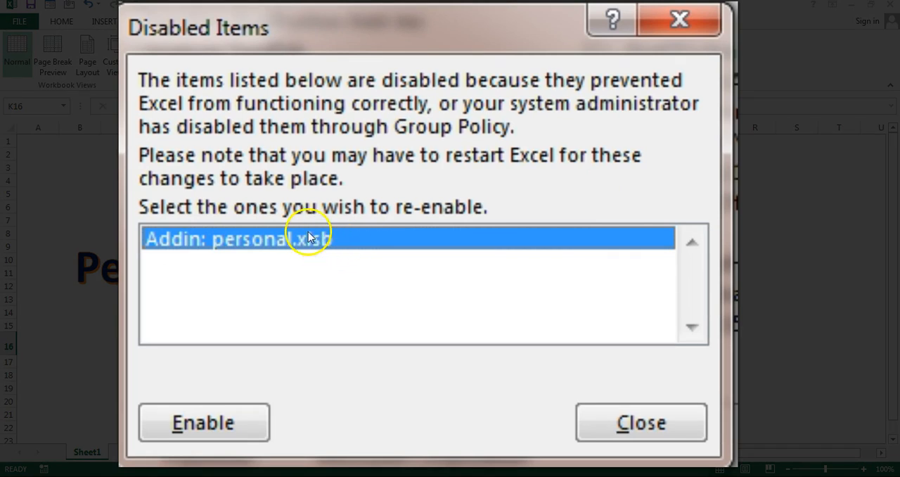
{"action": "mouse_move", "coordinate": [203, 422]}
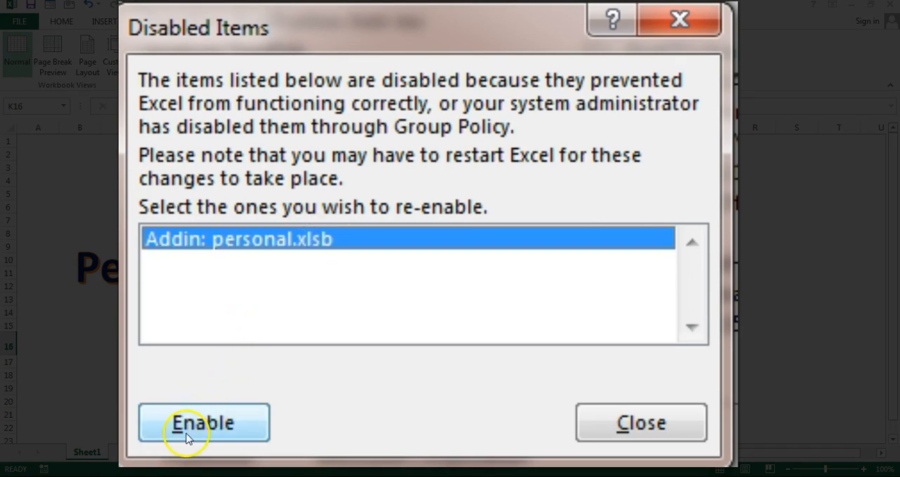
Enable the personal.xlsb add-in, close the Disabled Items list and accept Excel Options
{"action": "left_click", "coordinate": [202, 422]}
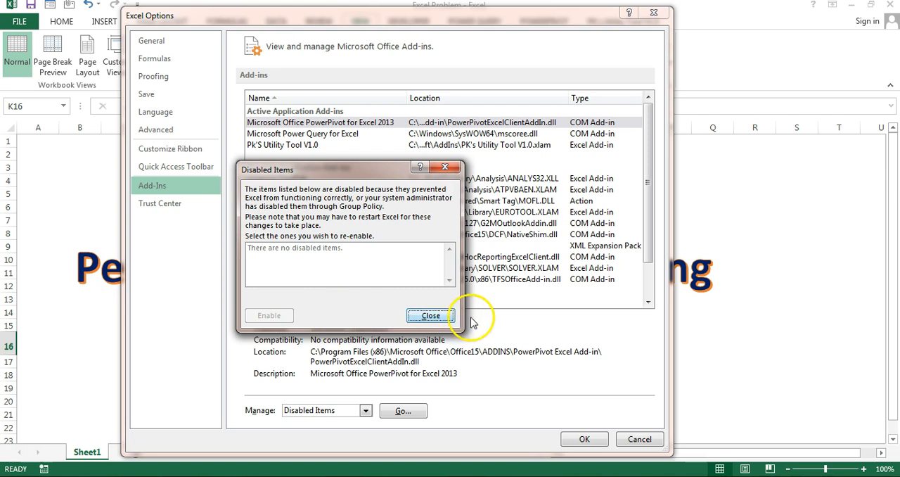
{"action": "left_click", "coordinate": [430, 315]}
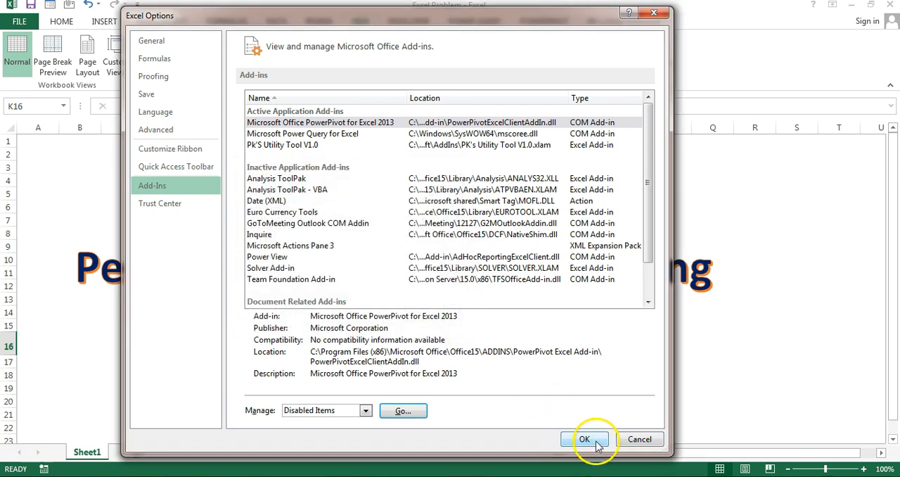
{"action": "left_click", "coordinate": [584, 439]}
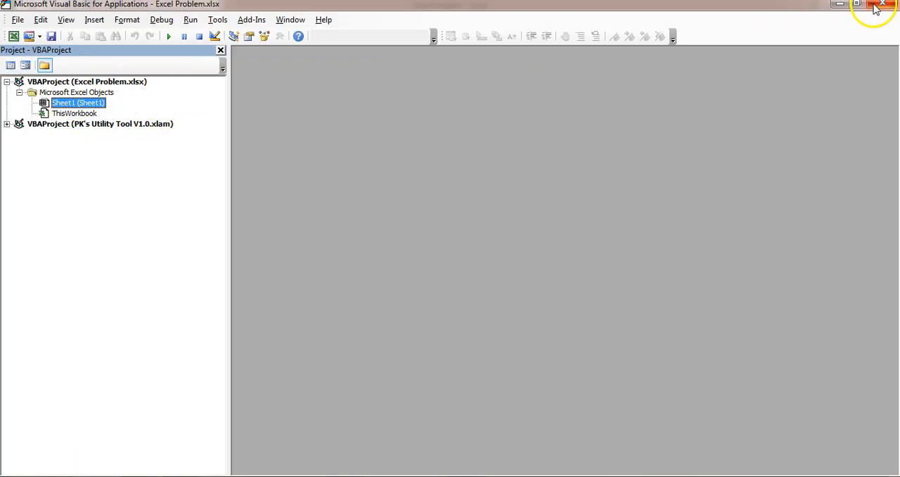
Close the VBA editor and Excel, then relaunch Excel to a blank Book1
{"action": "left_click", "coordinate": [883, 4]}
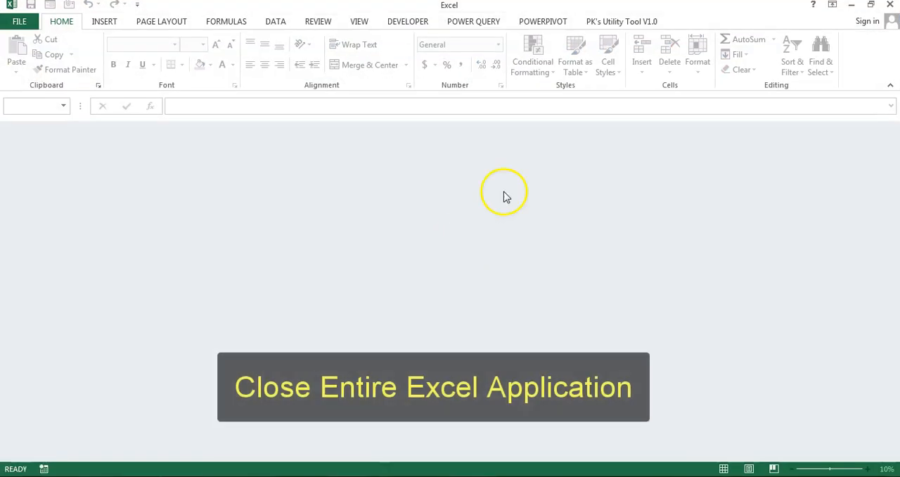
{"action": "left_click", "coordinate": [889, 6]}
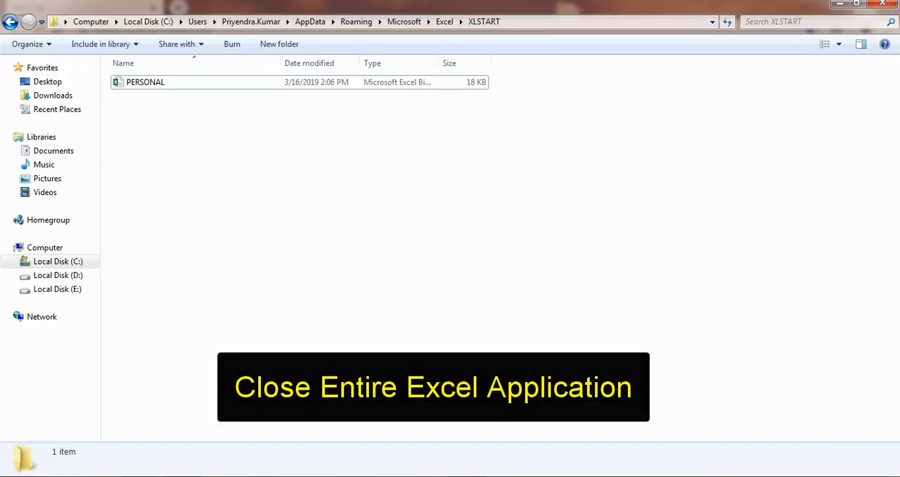
{"action": "double_click", "coordinate": [145, 81]}
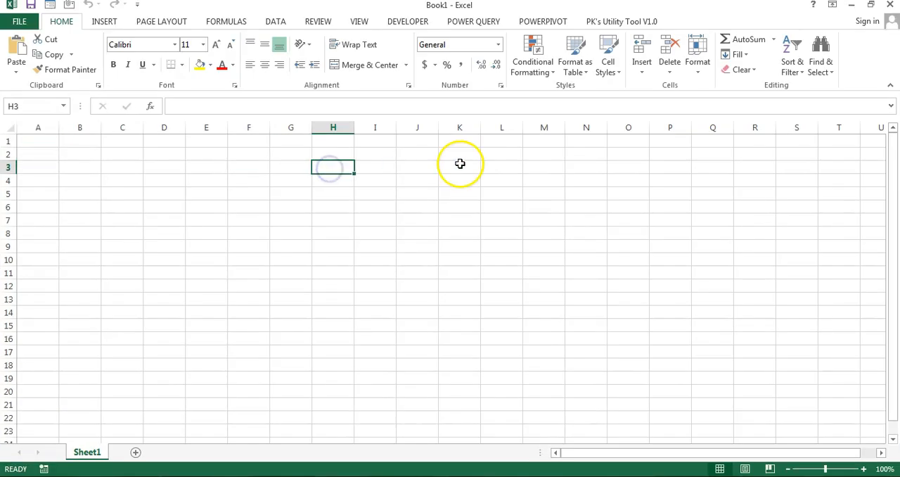
{"action": "left_click", "coordinate": [408, 21]}
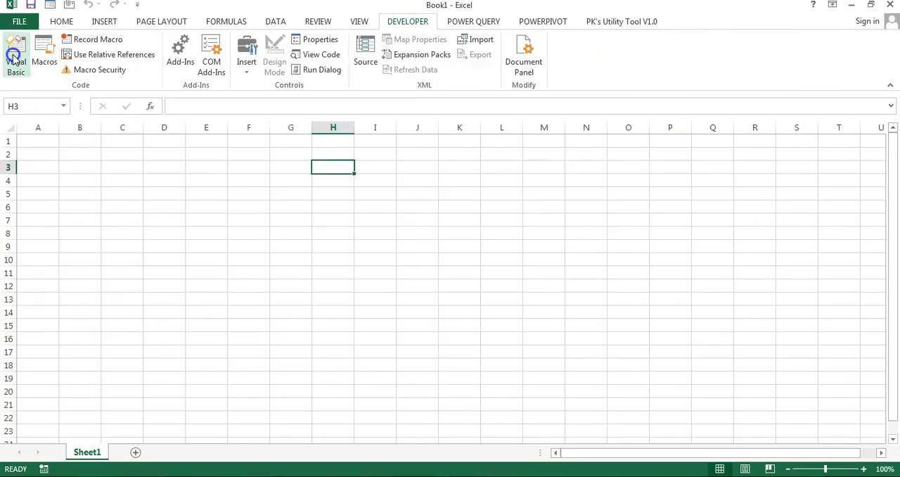
{"action": "left_click", "coordinate": [15, 49]}
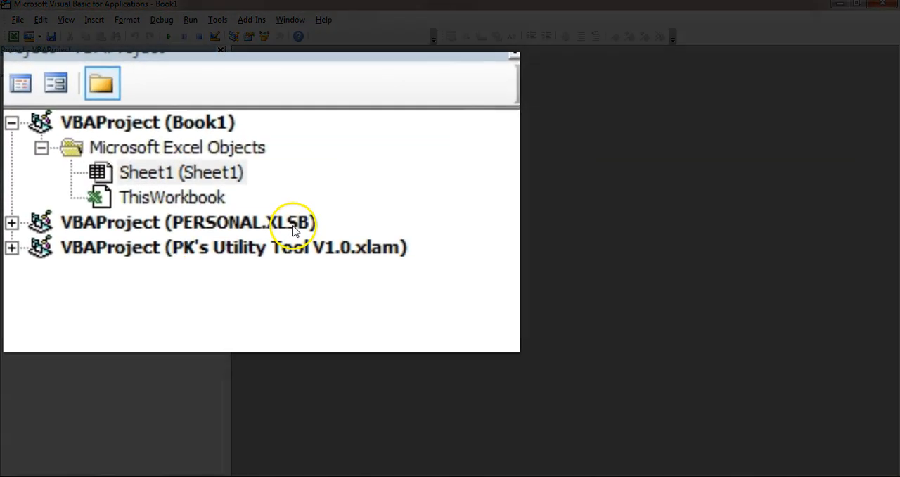
{"action": "left_click", "coordinate": [190, 224]}
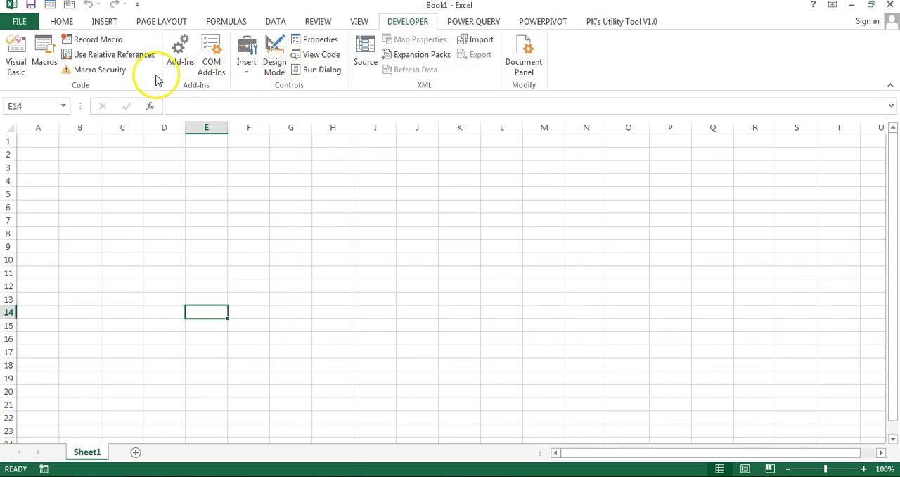
{"action": "mouse_move", "coordinate": [97, 40]}
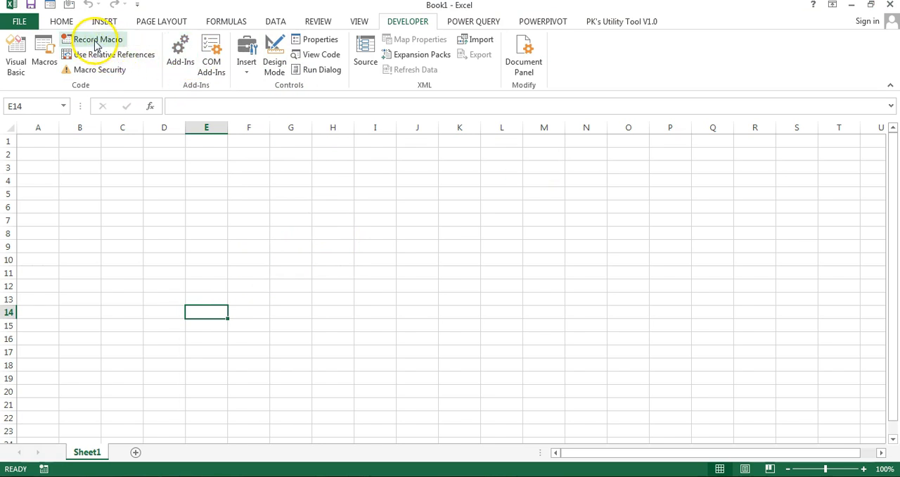
Record a Personal Macro Workbook macro filling E4:L13 yellow, then return to stop it
{"action": "left_click", "coordinate": [96, 39]}
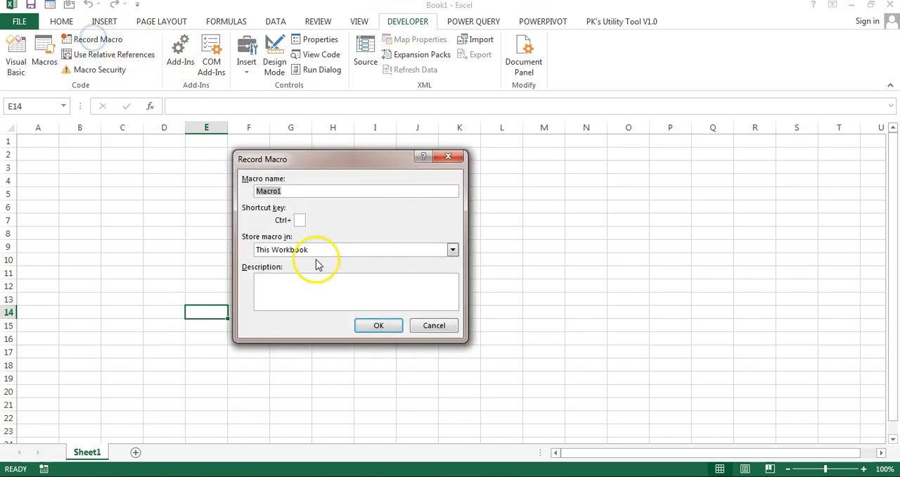
{"action": "left_click", "coordinate": [453, 251]}
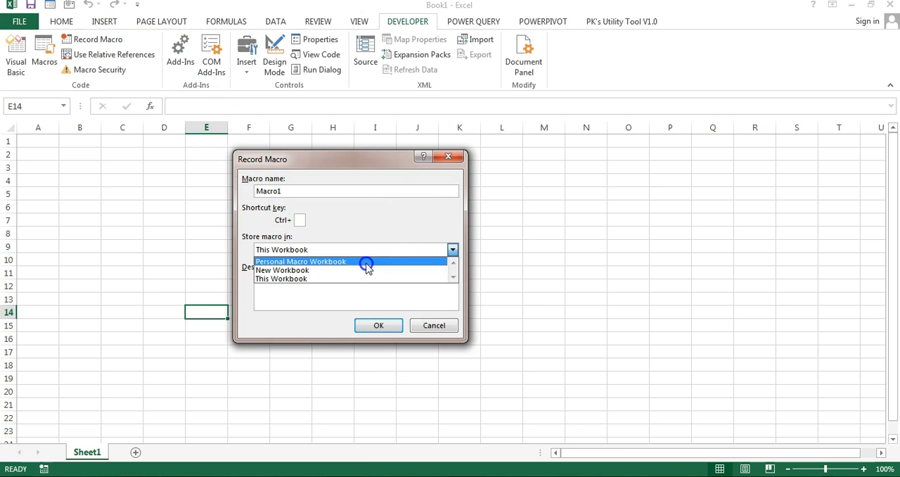
{"action": "left_click", "coordinate": [379, 325]}
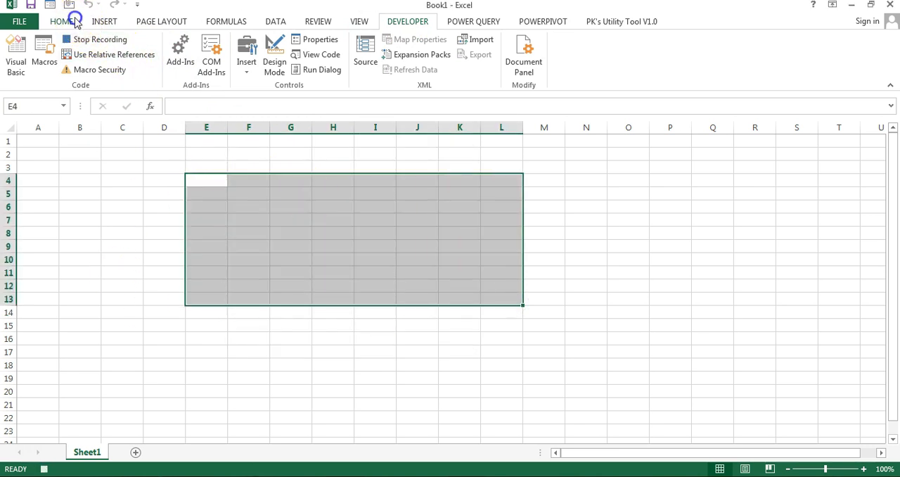
{"action": "left_click", "coordinate": [60, 21]}
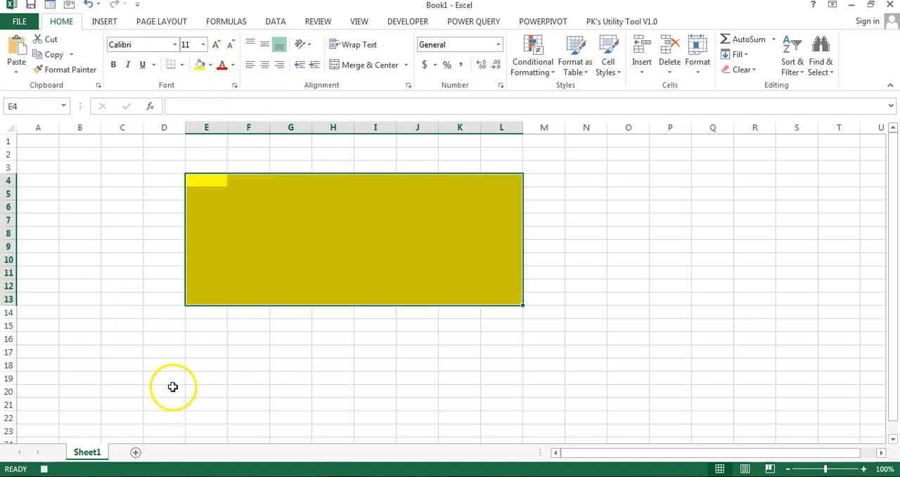
{"action": "mouse_move", "coordinate": [419, 25]}
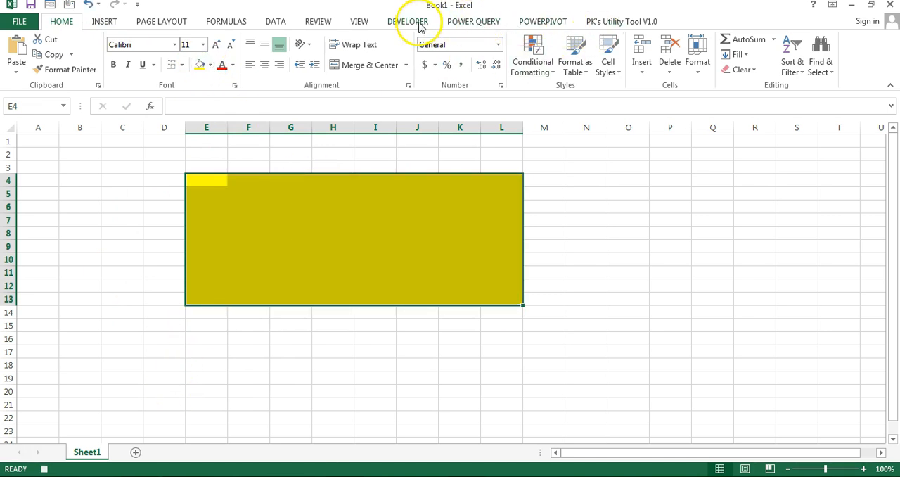
{"action": "left_click", "coordinate": [408, 21]}
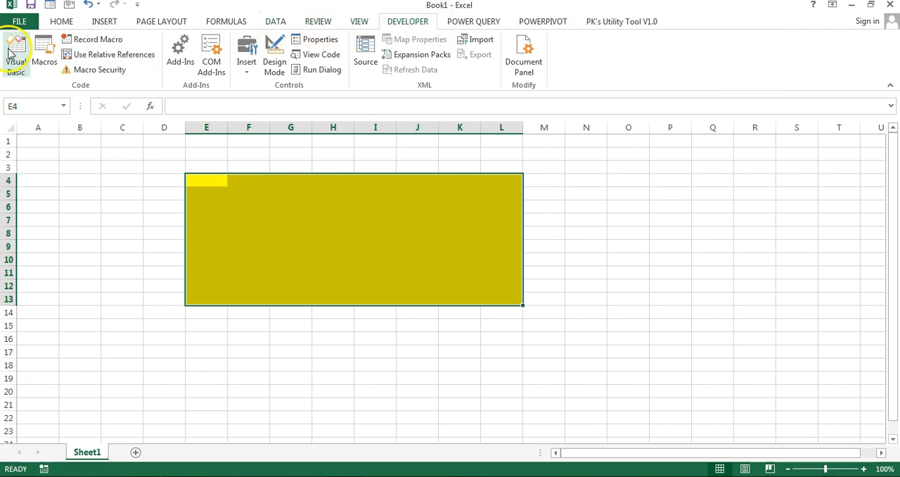
{"action": "left_click", "coordinate": [15, 49]}
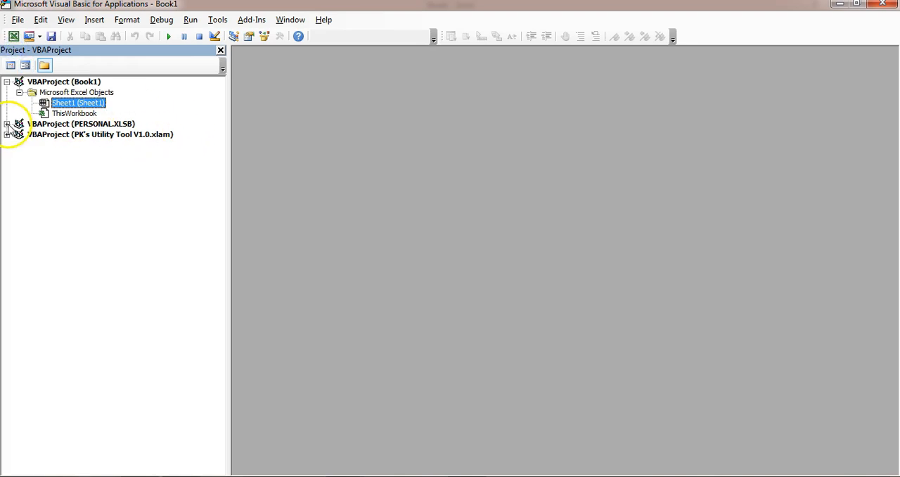
{"action": "left_click", "coordinate": [7, 122]}
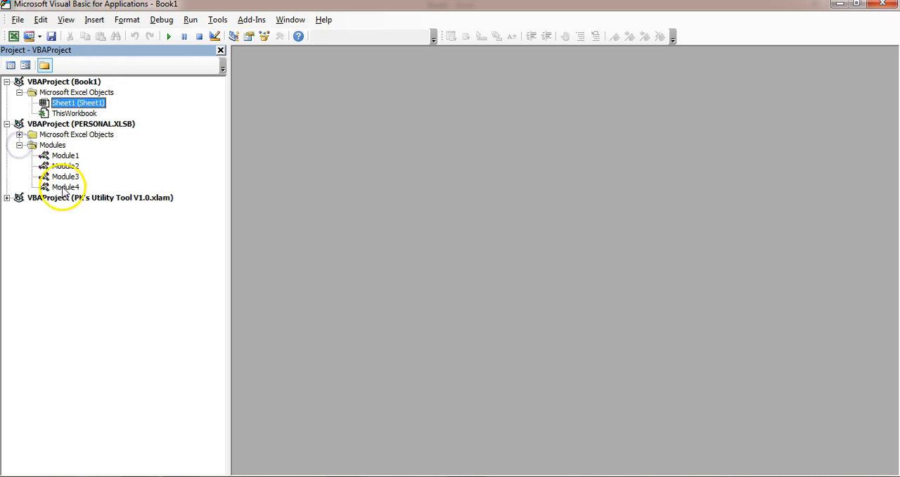
{"action": "double_click", "coordinate": [65, 185]}
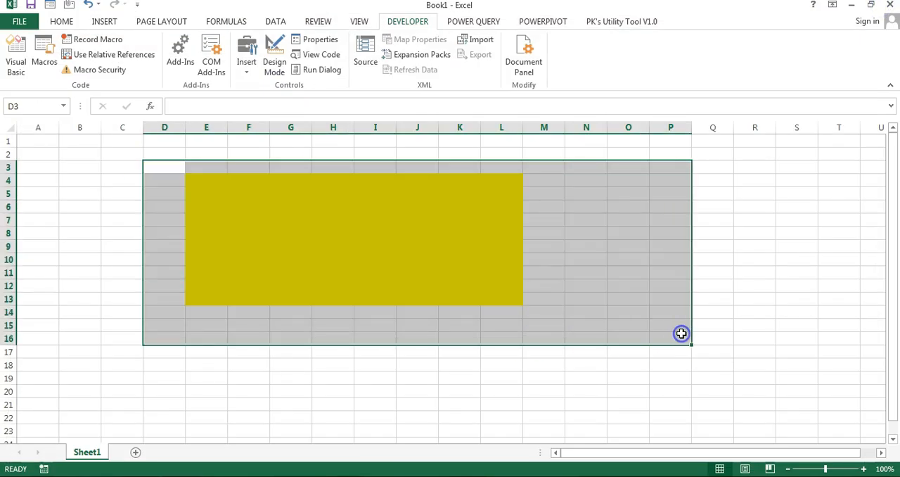
{"action": "mouse_move", "coordinate": [681, 334]}
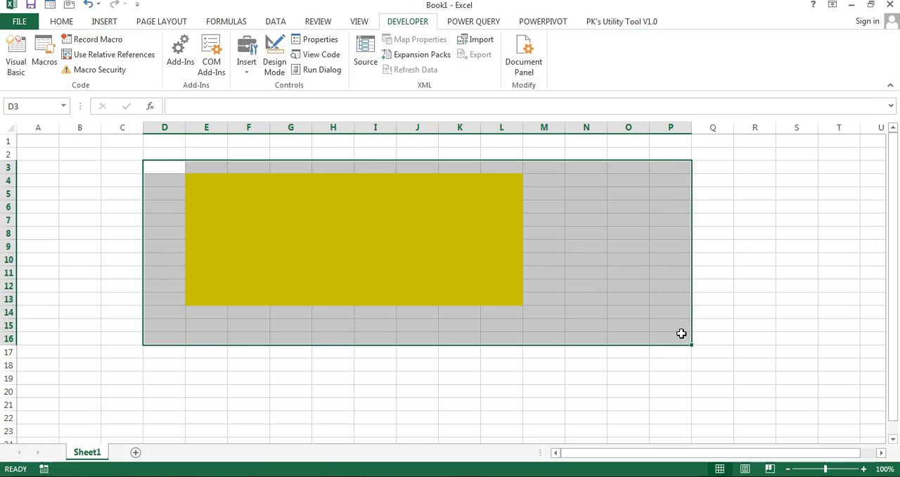
{"action": "left_click", "coordinate": [332, 153]}
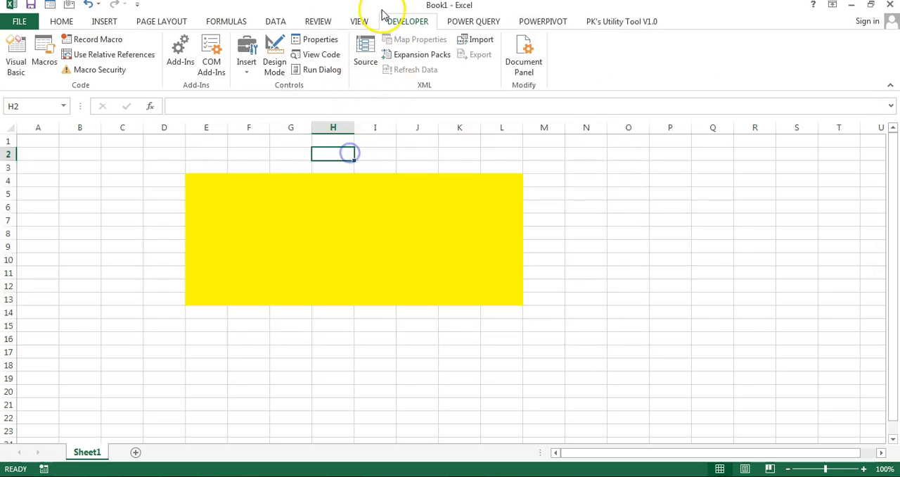
{"action": "left_click", "coordinate": [360, 20]}
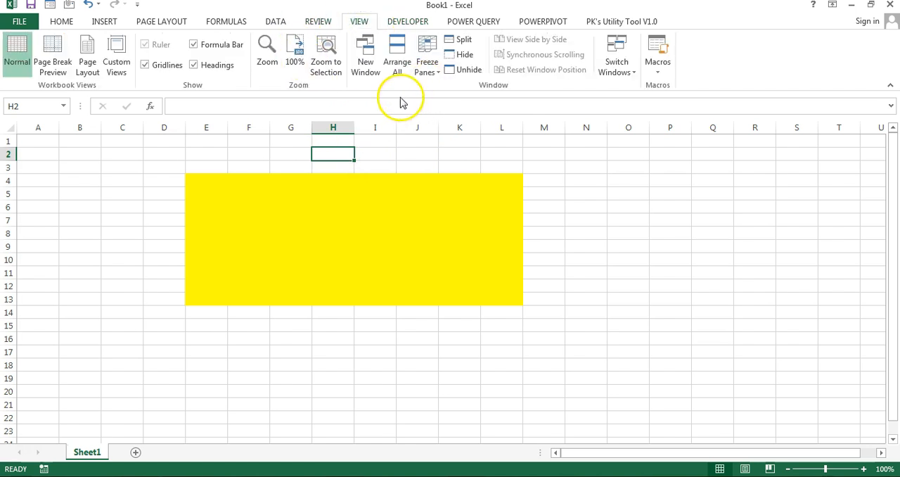
{"action": "mouse_move", "coordinate": [359, 21]}
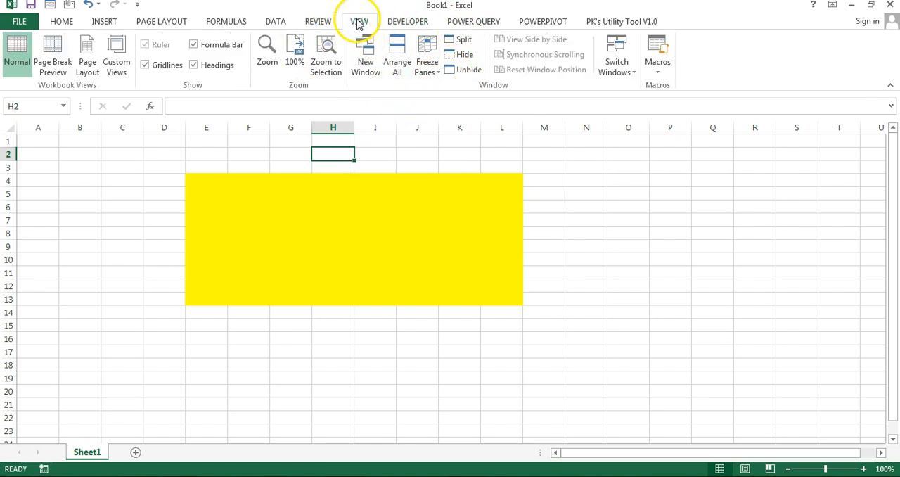
{"action": "left_click", "coordinate": [469, 71]}
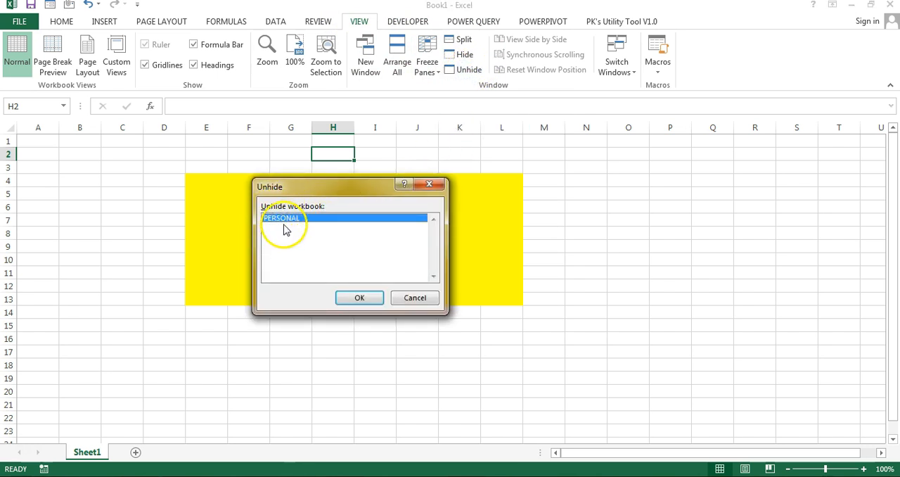
{"action": "mouse_move", "coordinate": [293, 232]}
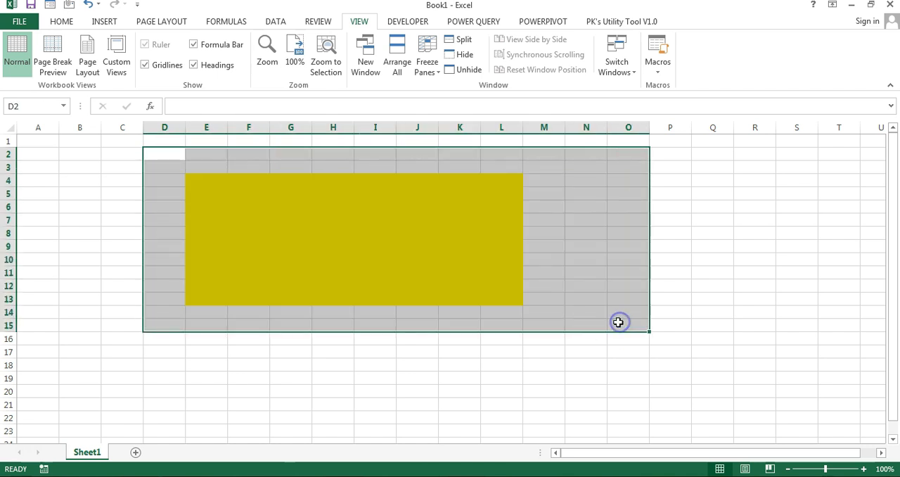
{"action": "left_click", "coordinate": [416, 166]}
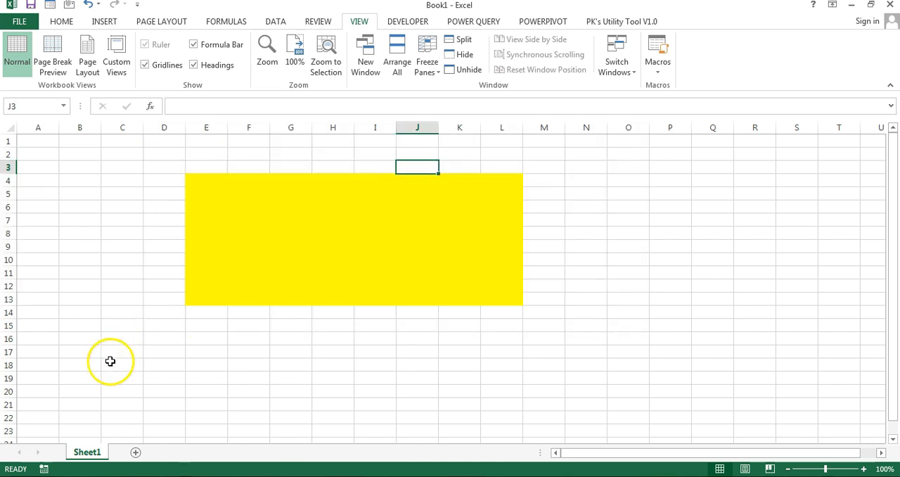